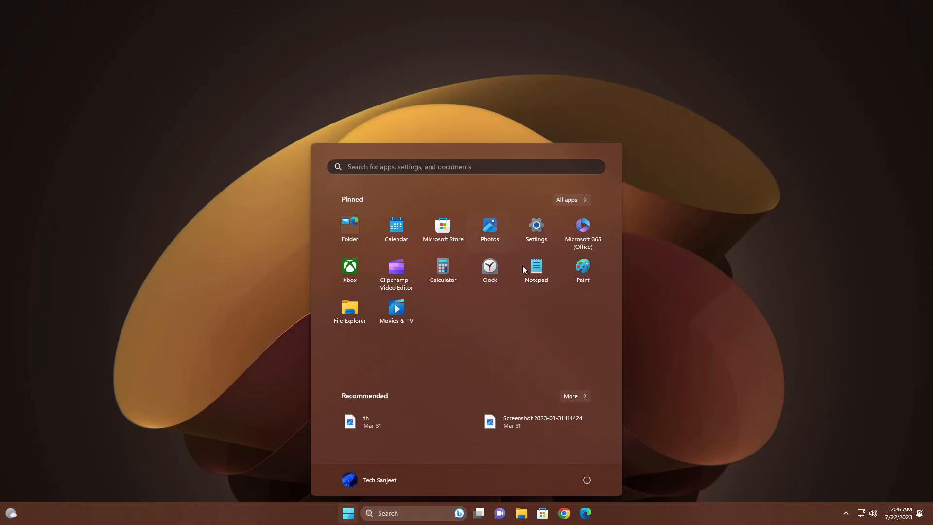
- Open Windows Settings and go to the Windows Update page showing the PC up to date
click(536, 225)
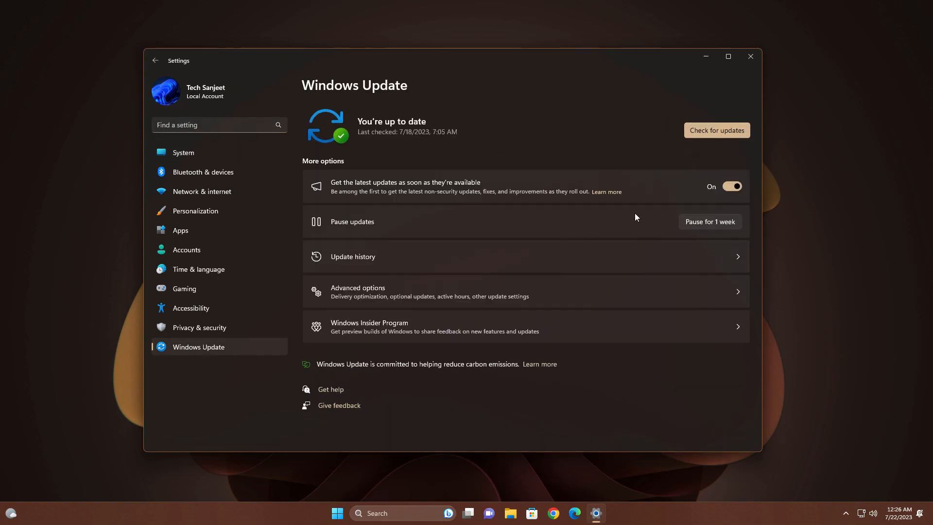
click(717, 130)
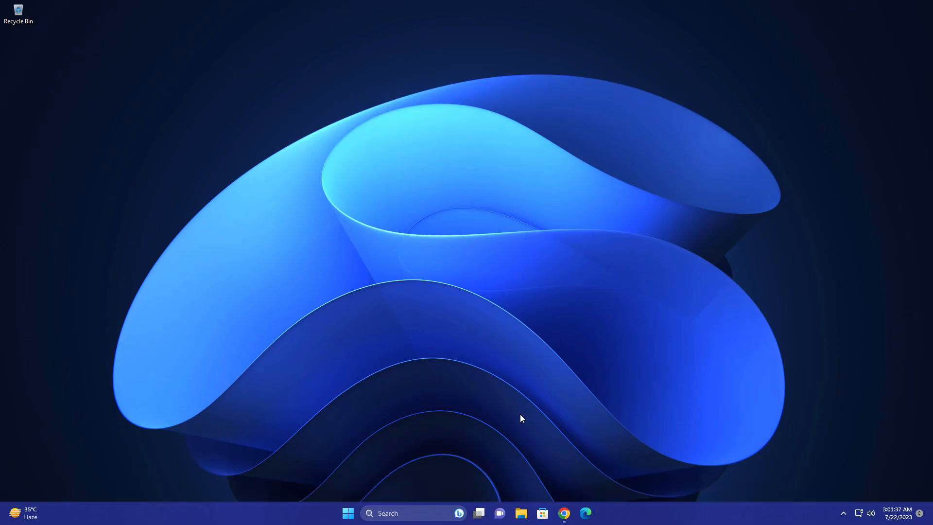
mouse_move(523, 452)
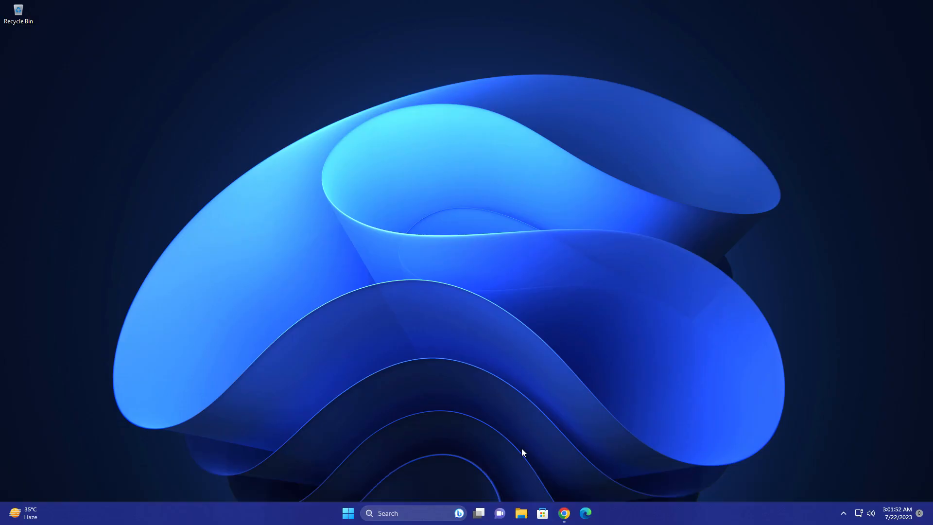
mouse_move(513, 432)
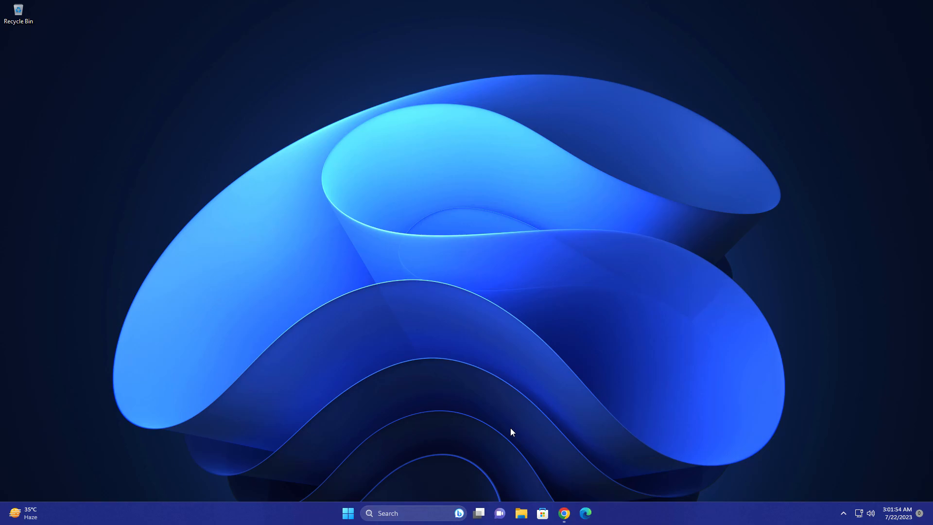
- Launch File Explorer from the taskbar, landing on its Home view
click(521, 513)
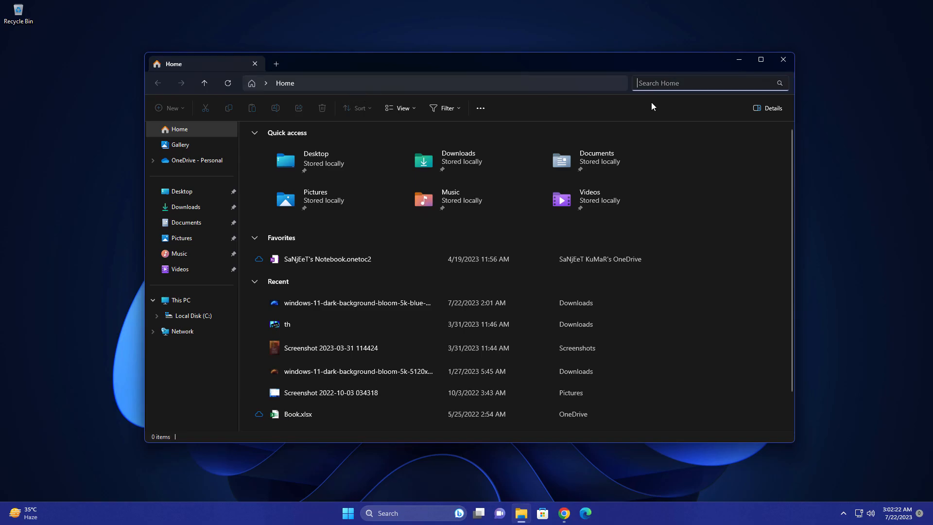
mouse_move(408, 218)
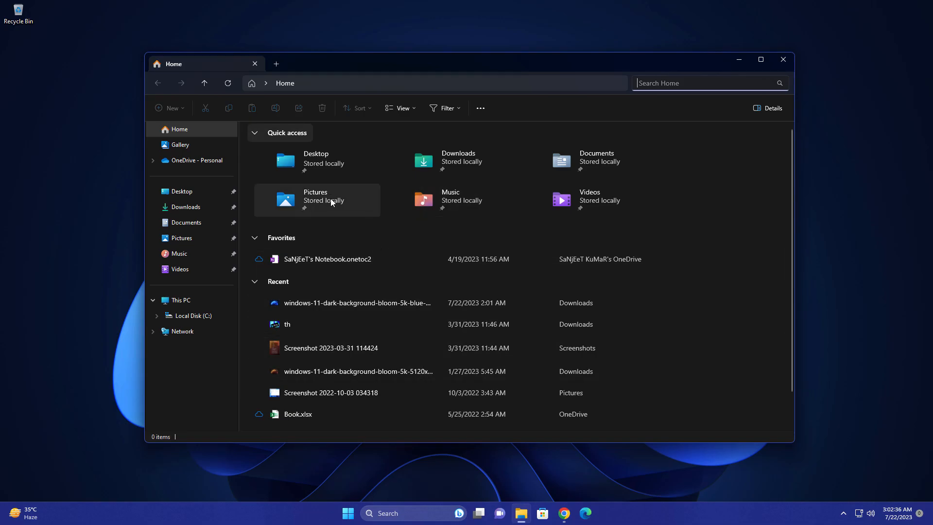
mouse_move(385, 220)
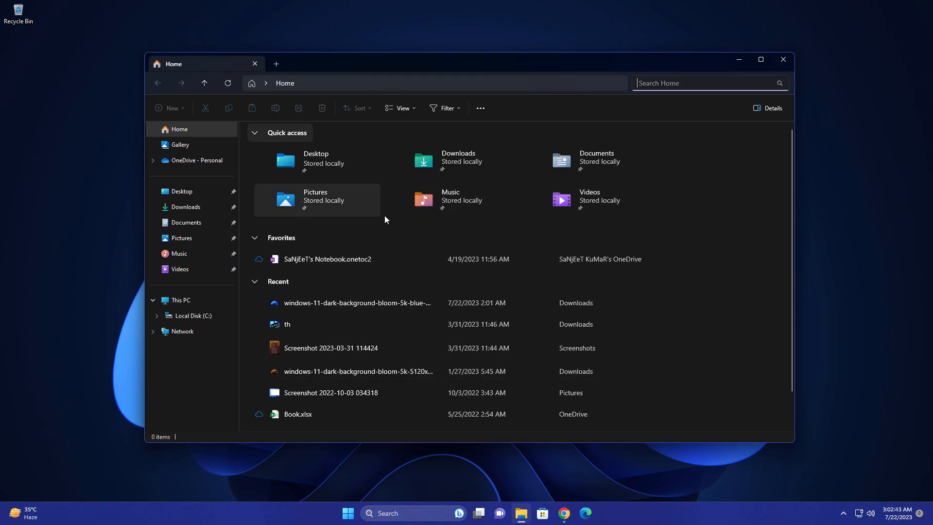
mouse_move(384, 215)
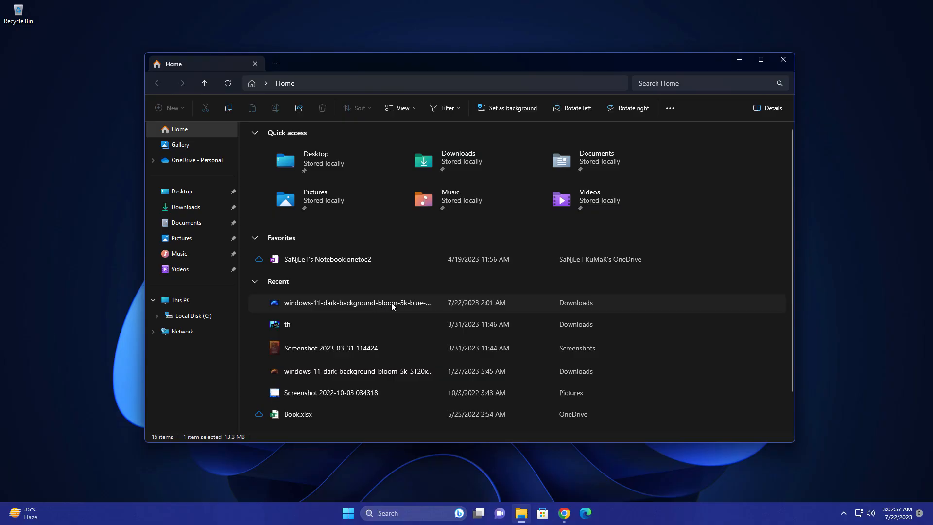
- Show the details pane for the selected bloom wallpaper PNG with its type, size and location
click(773, 108)
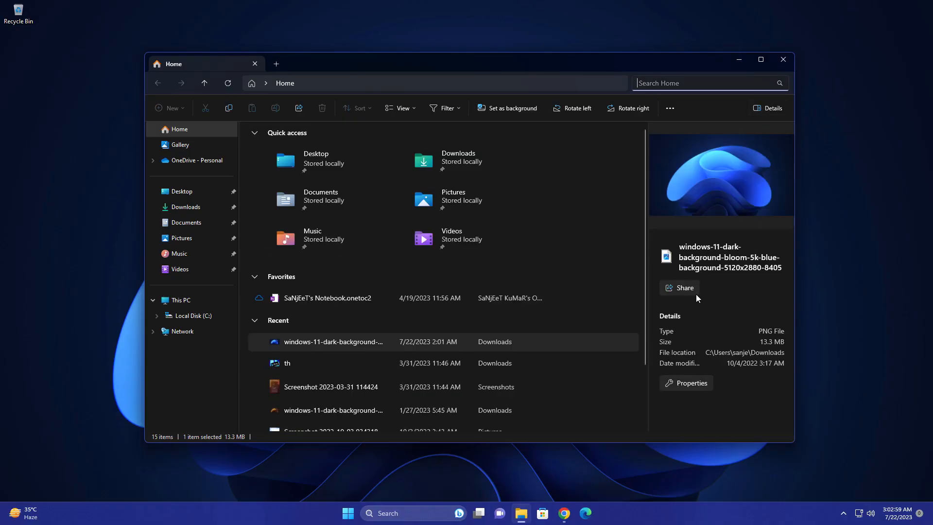
mouse_move(708, 362)
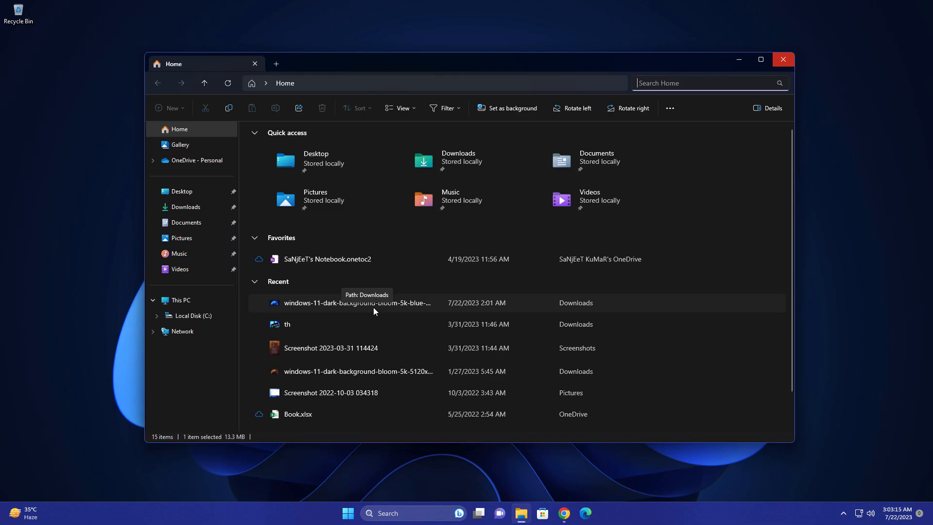
- Share the wallpaper file to the suggested contact via Outlook with message 'sdfgrs', then close the form
right_click(358, 304)
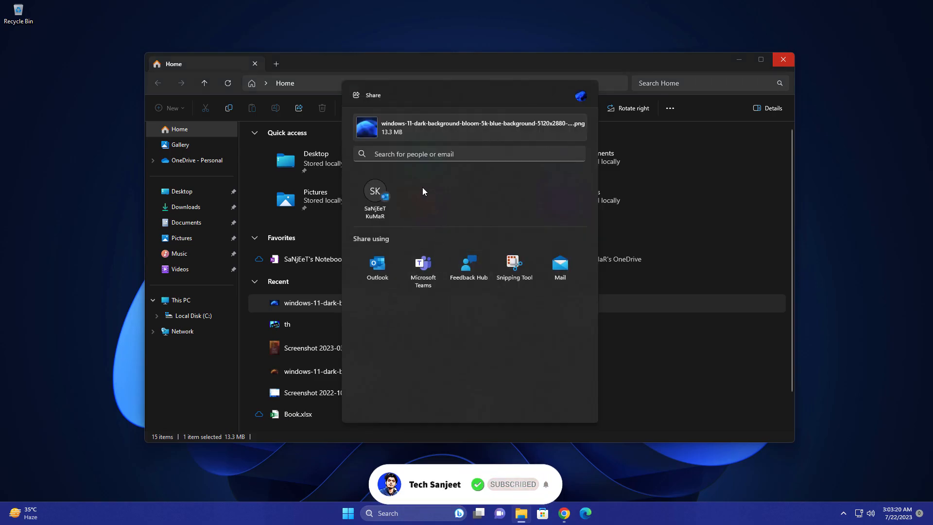
mouse_move(395, 131)
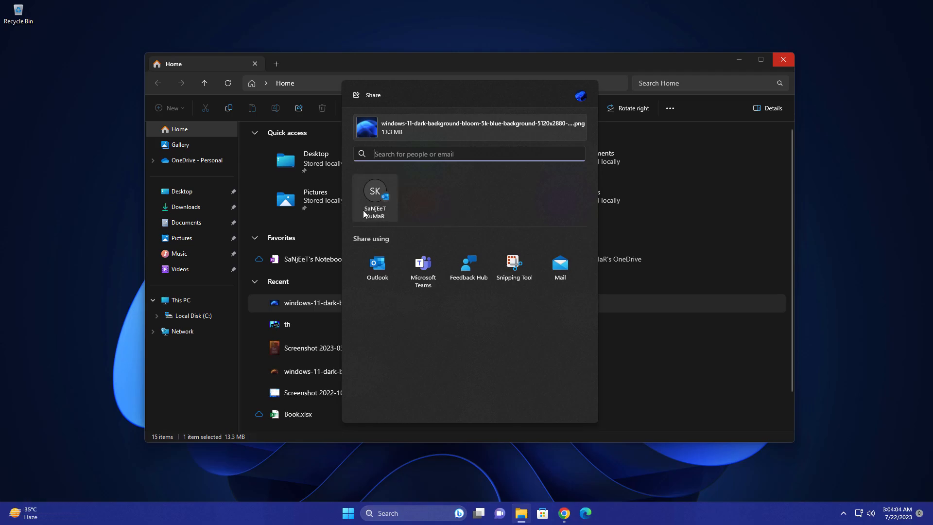
click(378, 263)
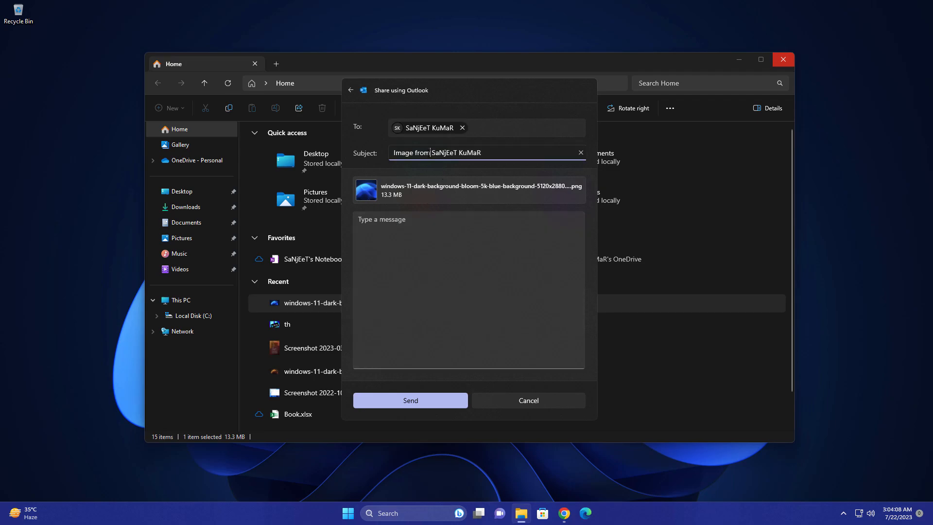
text(sdfgrs)
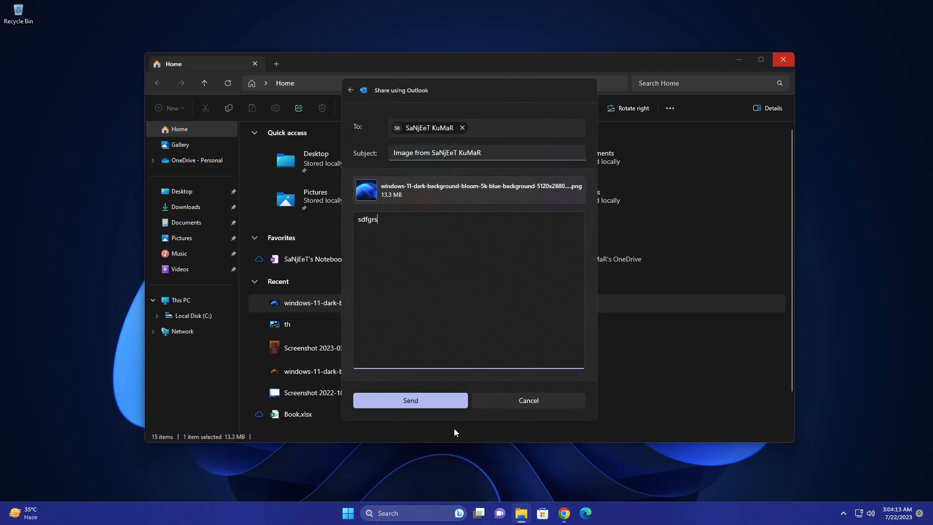
click(411, 400)
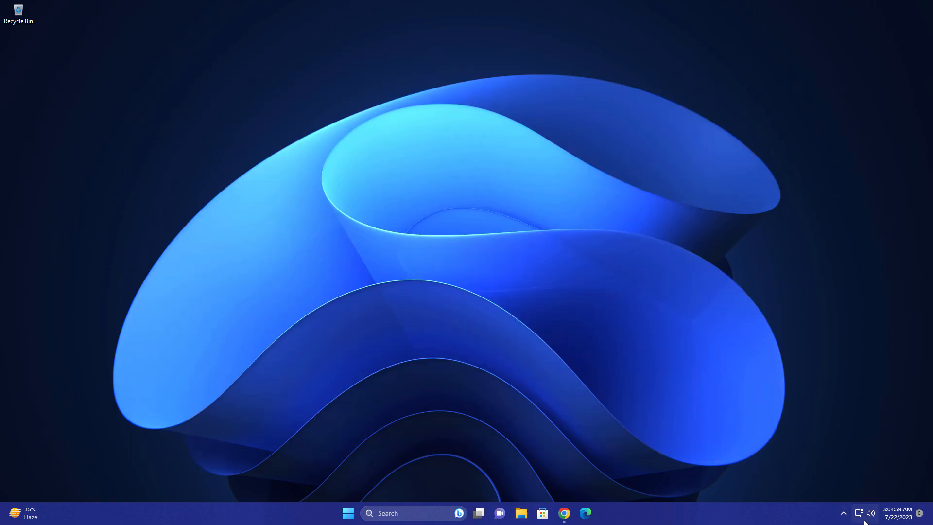
- Open quick settings and expand the sound output page listing speakers, spatial sound and the volume mixer
click(865, 513)
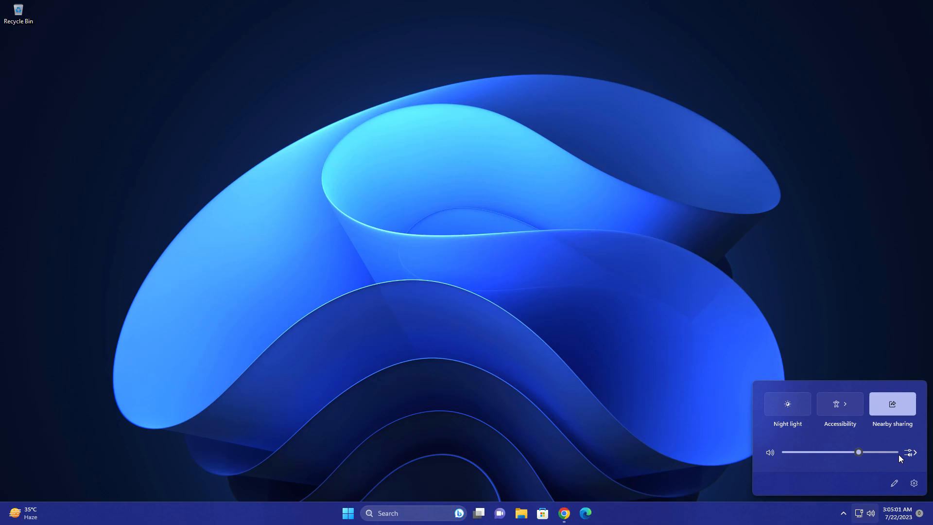
click(913, 452)
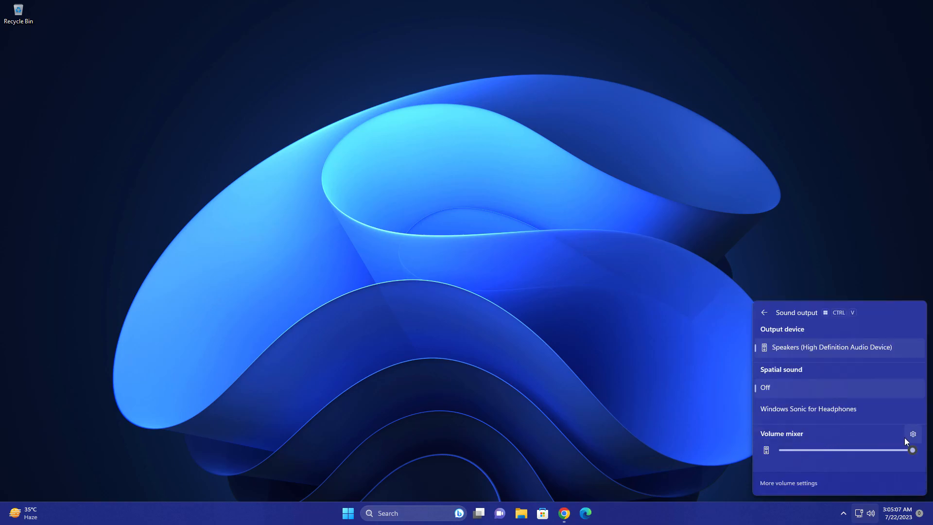
- Open the full Volume mixer settings page and reset sound devices and app volumes to defaults
click(913, 434)
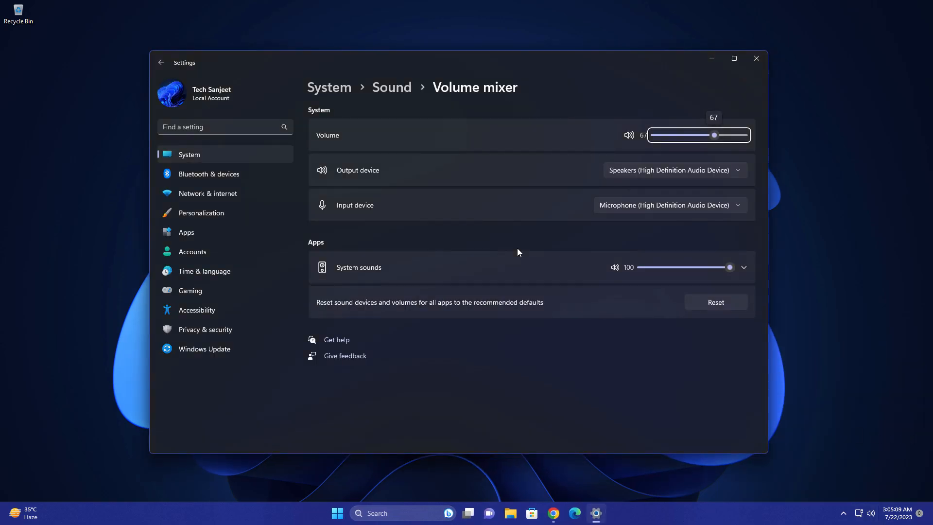
mouse_move(698, 321)
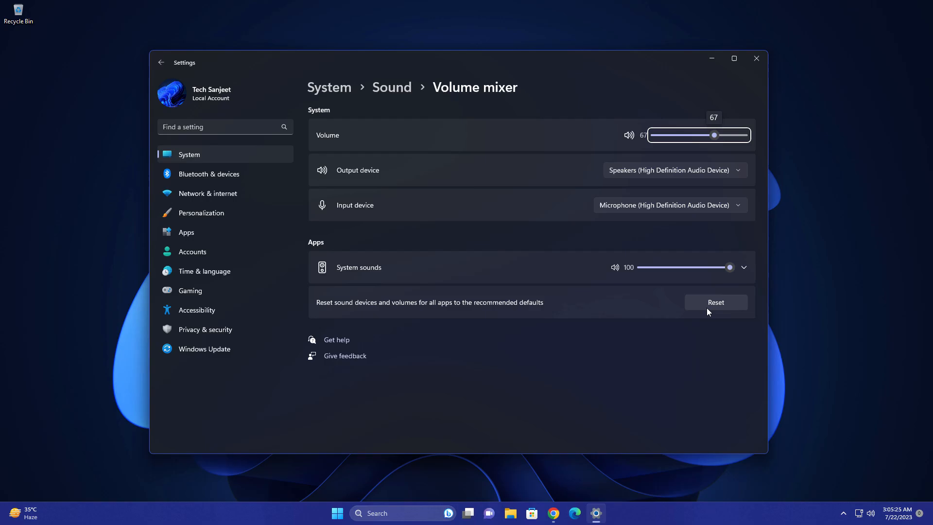
click(870, 514)
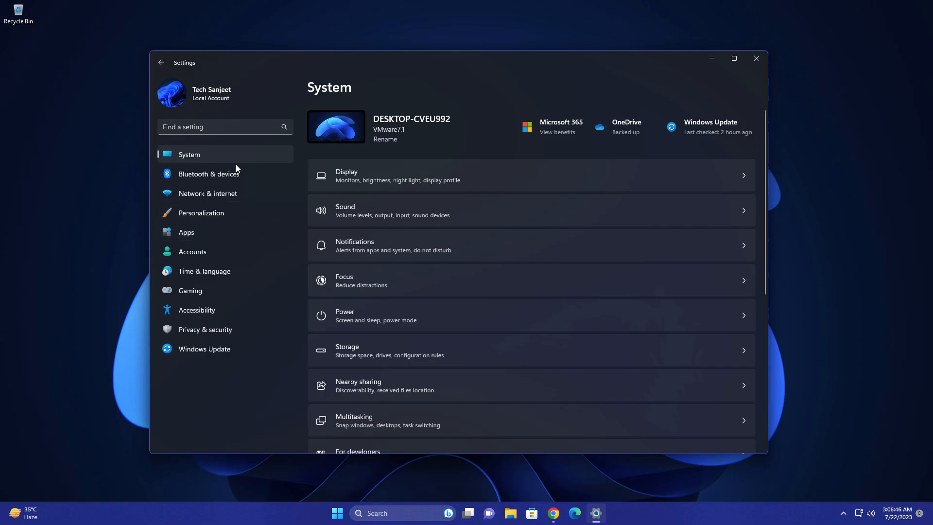
click(201, 213)
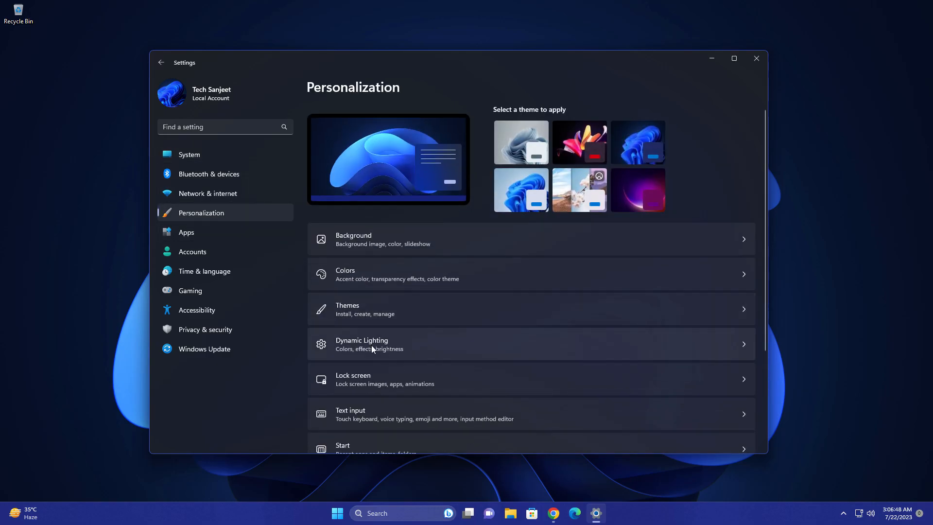
click(362, 344)
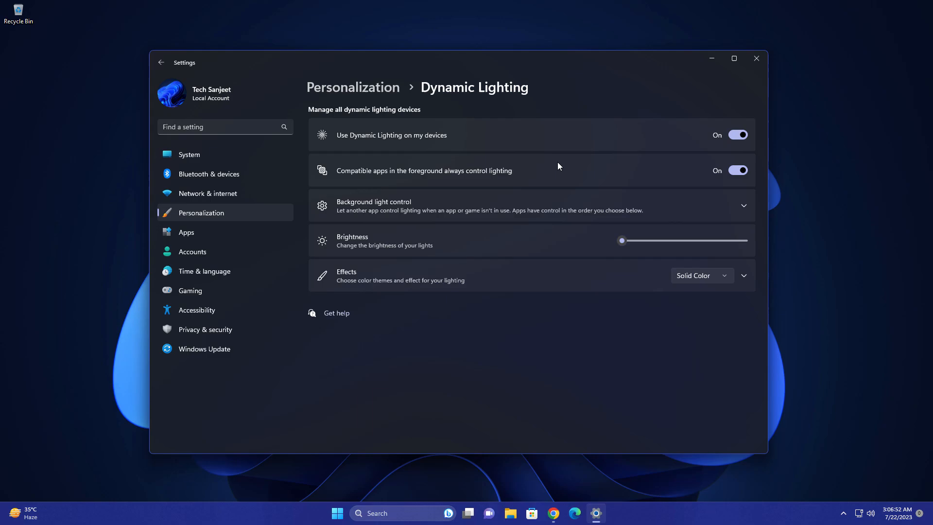
mouse_move(504, 180)
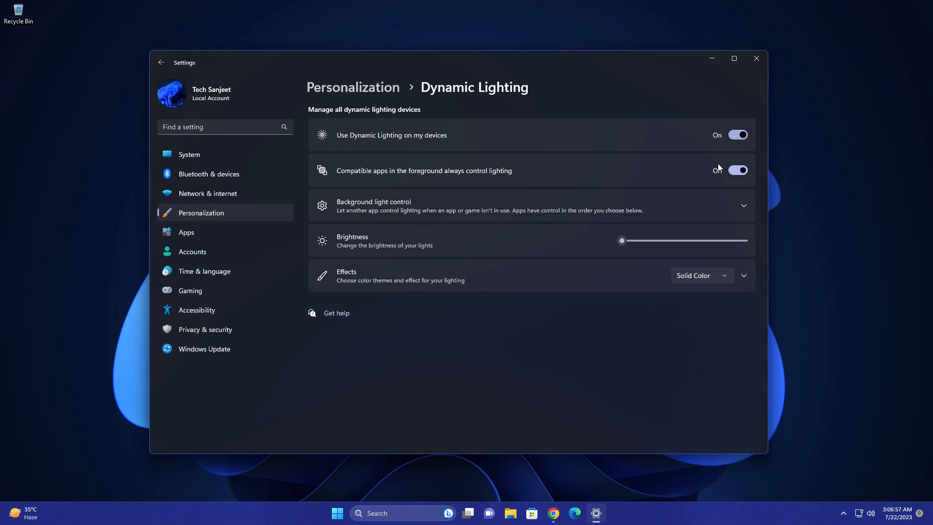
click(744, 206)
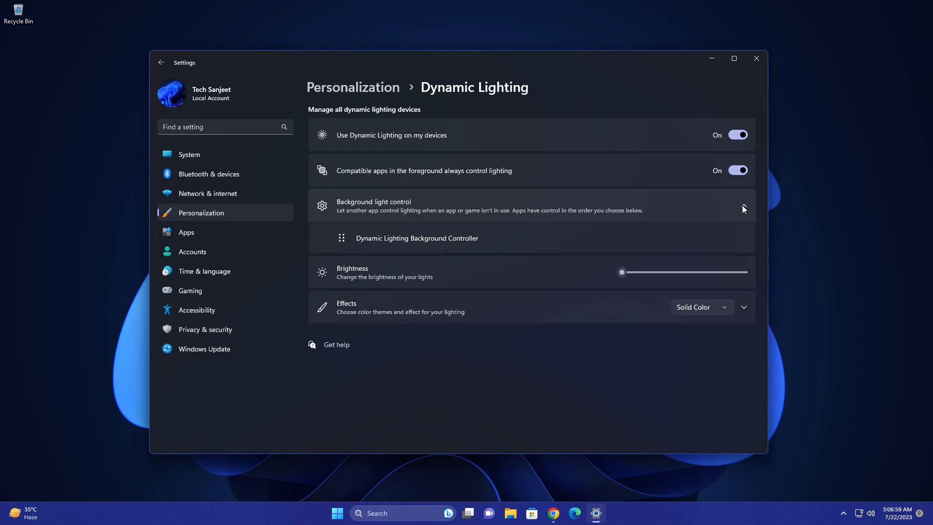
click(745, 208)
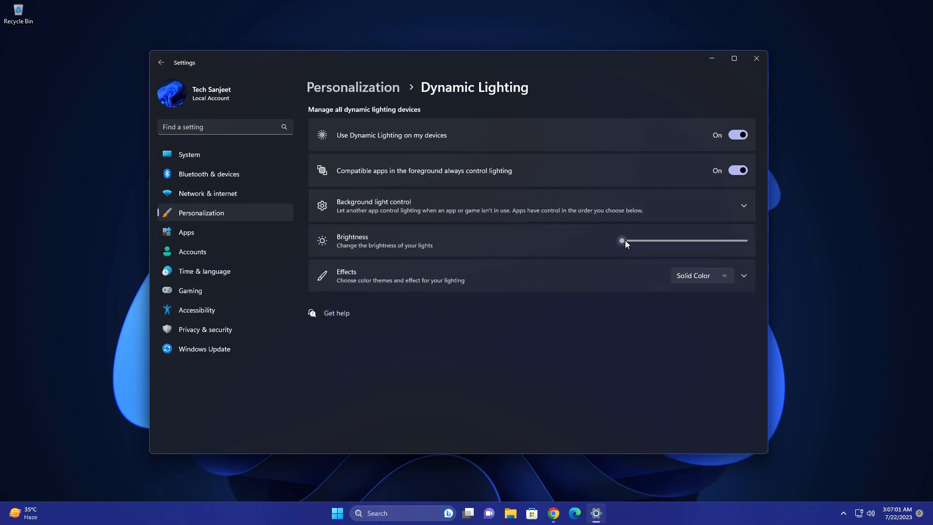
drag(622, 240, 685, 240)
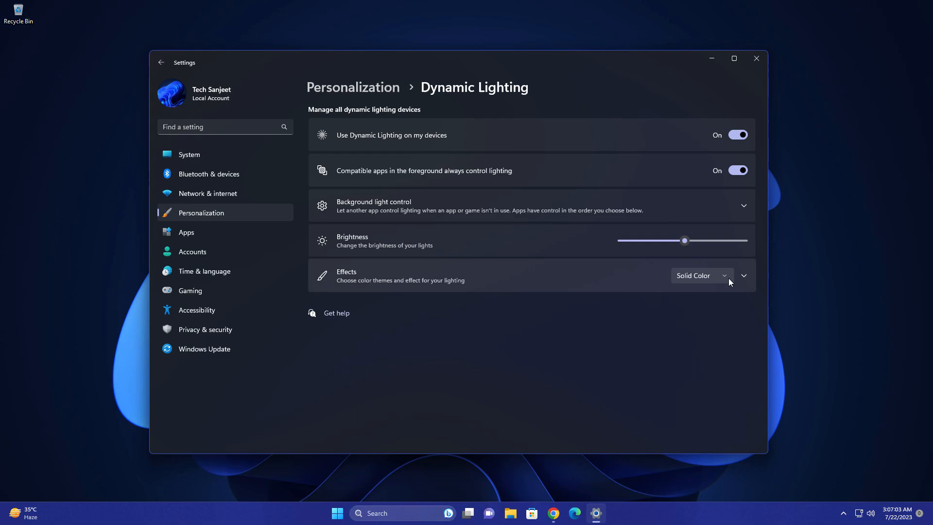
click(702, 276)
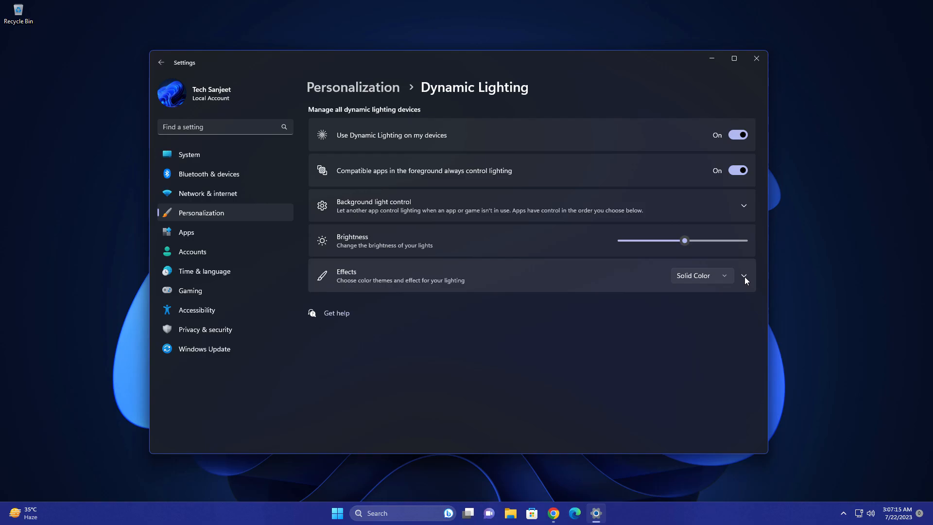
click(745, 276)
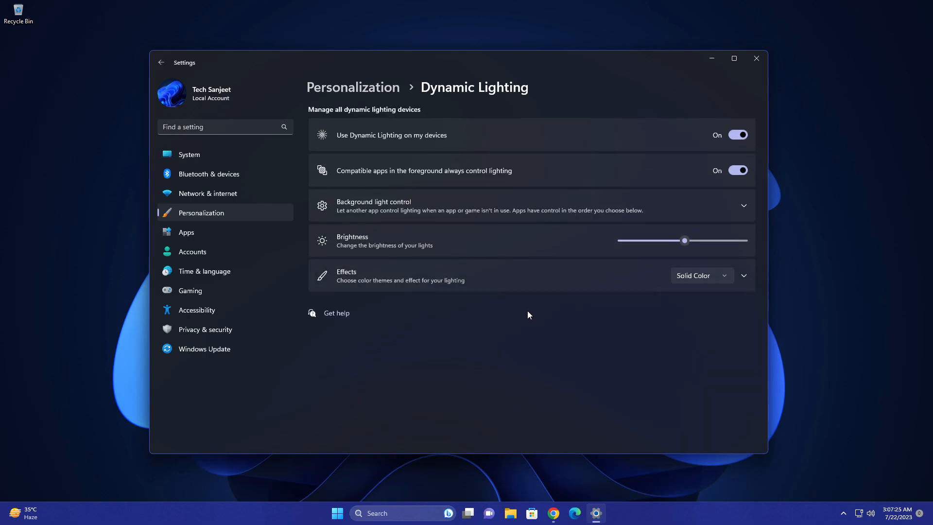
mouse_move(541, 236)
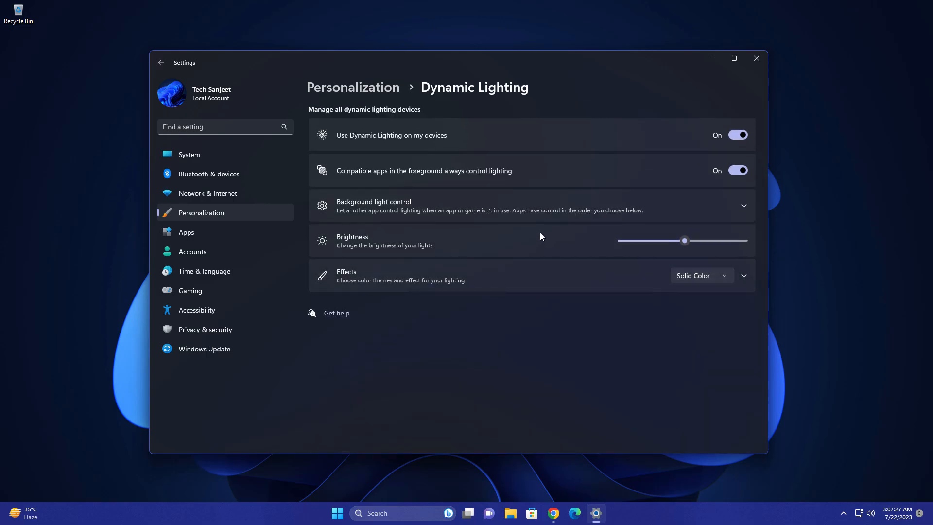
- Navigate to the Accounts Passkeys page, which reports 0 passkeys saved on this device
click(192, 252)
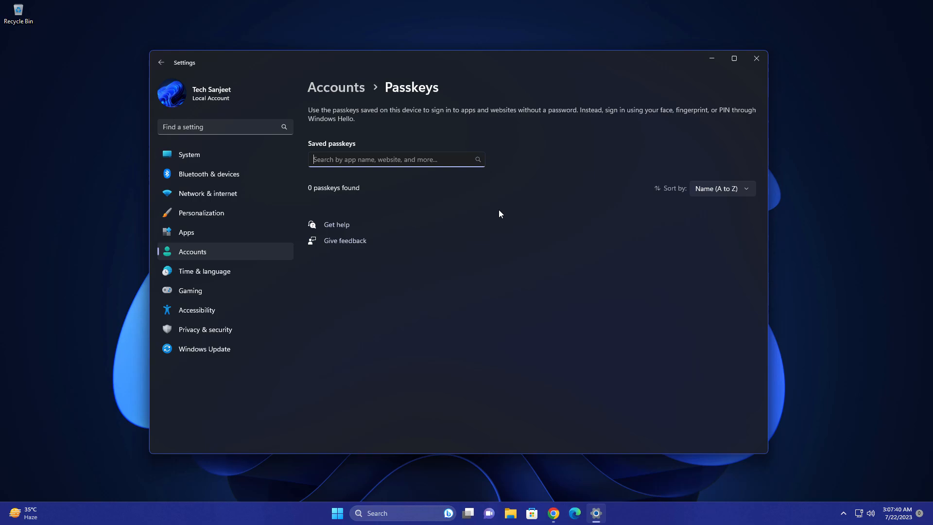
mouse_move(521, 184)
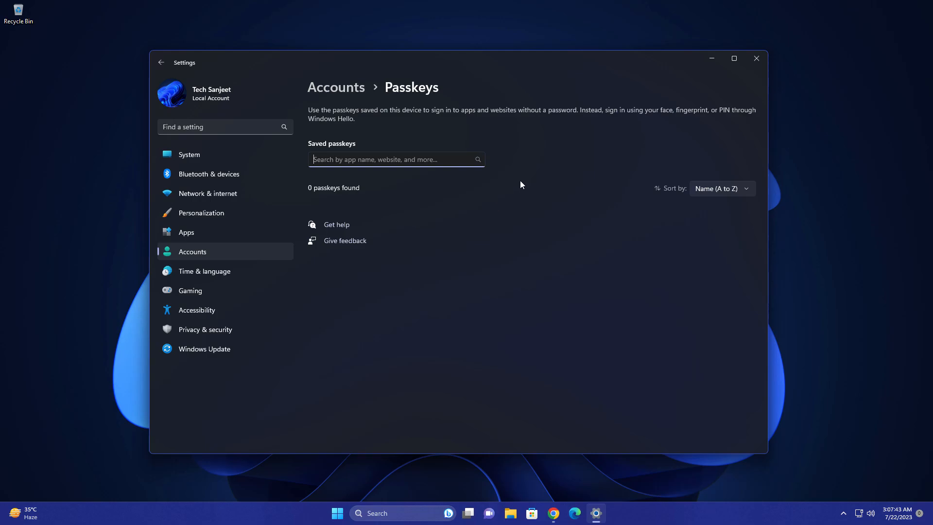
mouse_move(501, 176)
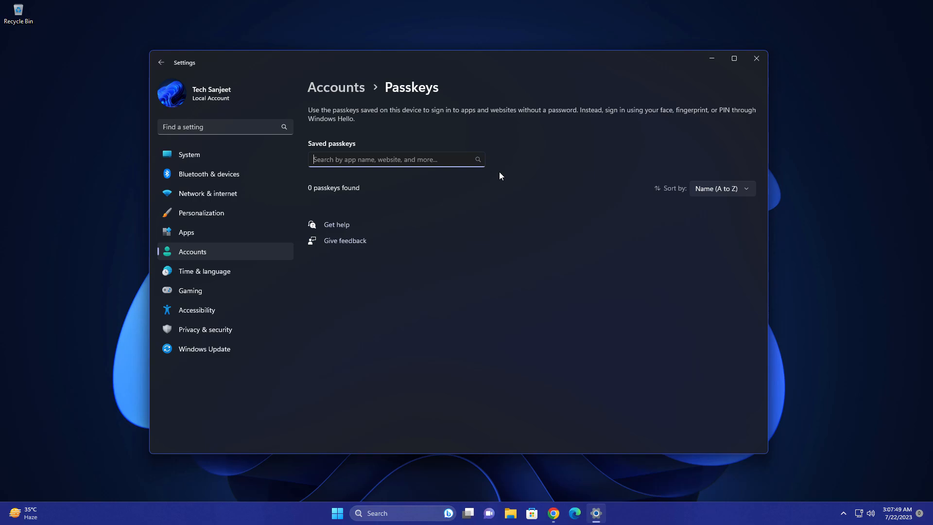
mouse_move(757, 58)
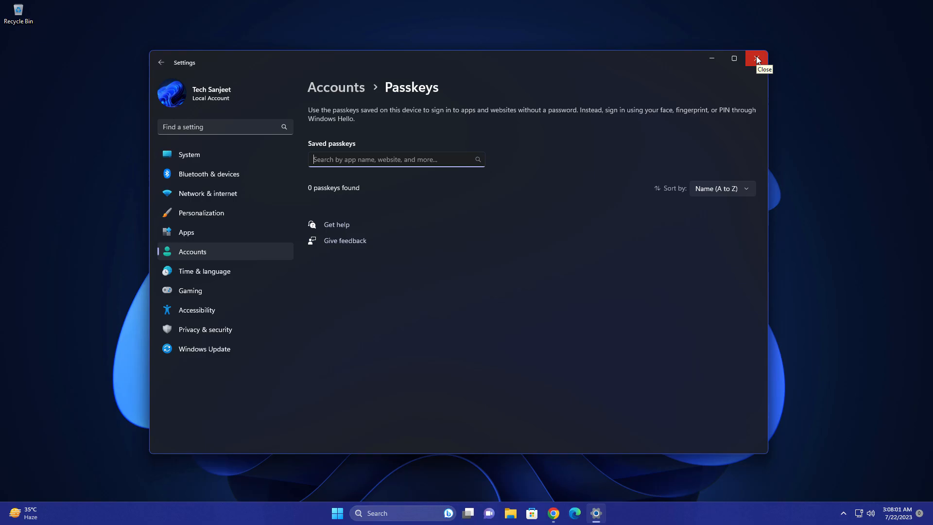
- Close the Settings window and toggle the taskbar File Explorer button, returning to the desktop
click(757, 59)
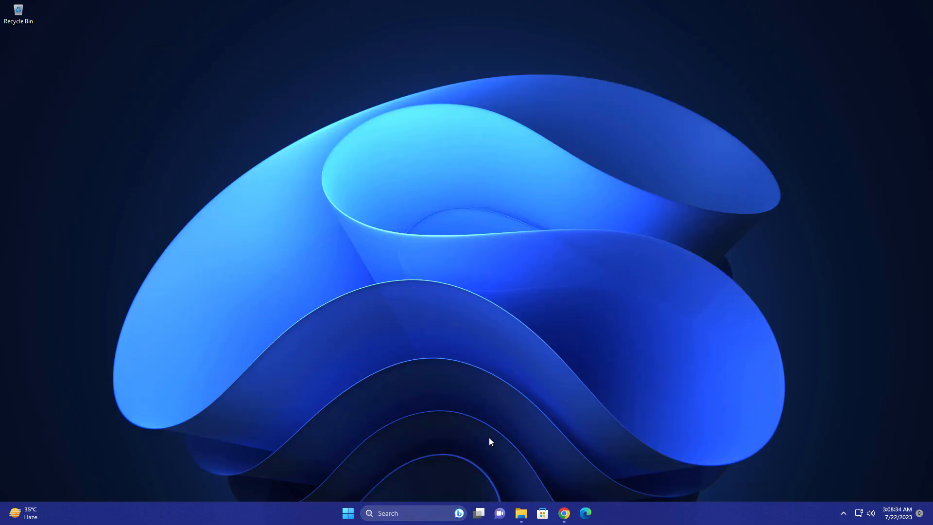
click(521, 514)
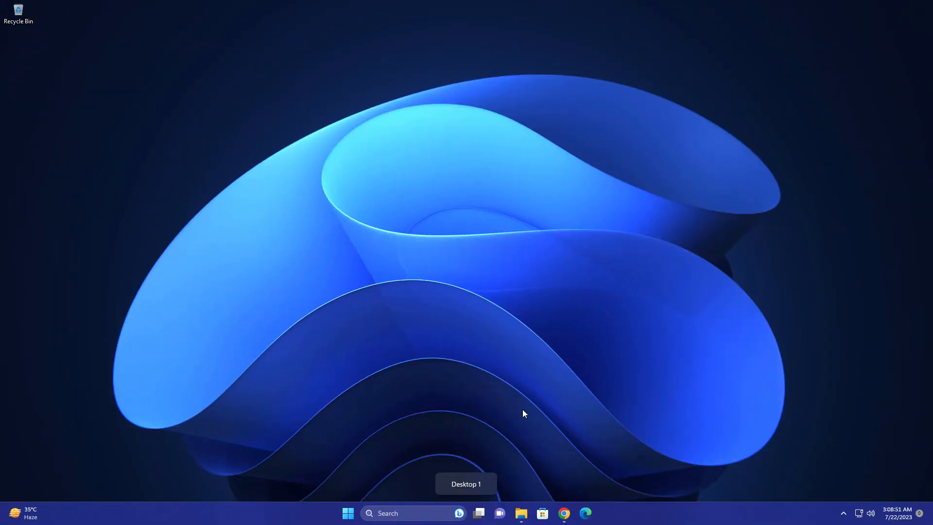
click(522, 513)
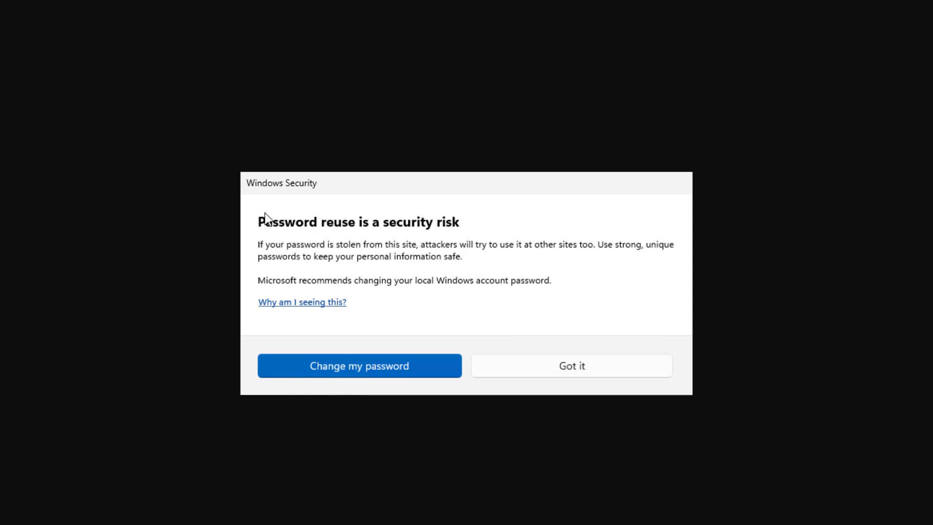
mouse_move(272, 233)
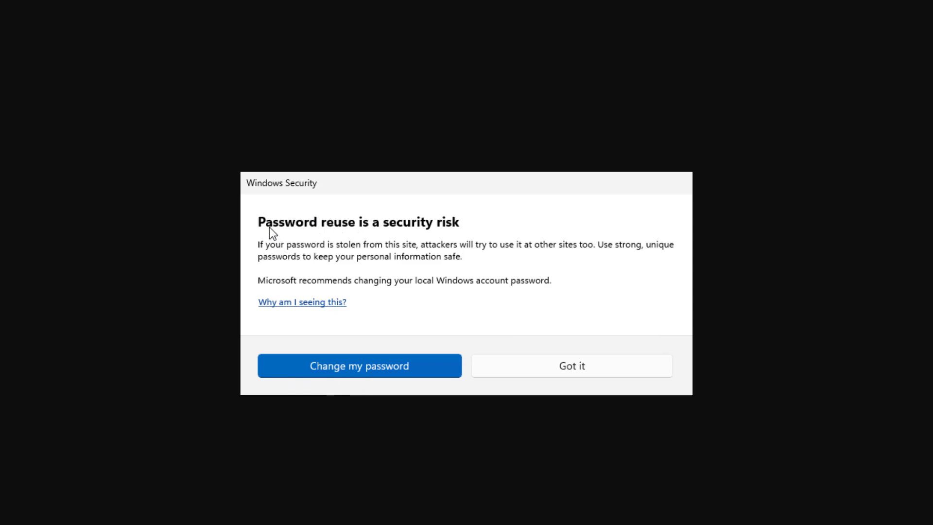
mouse_move(365, 251)
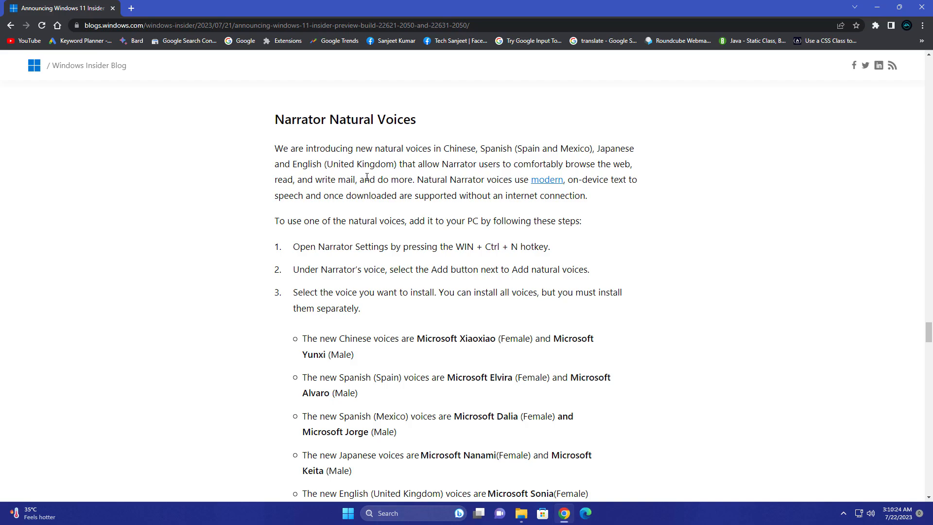
mouse_move(383, 162)
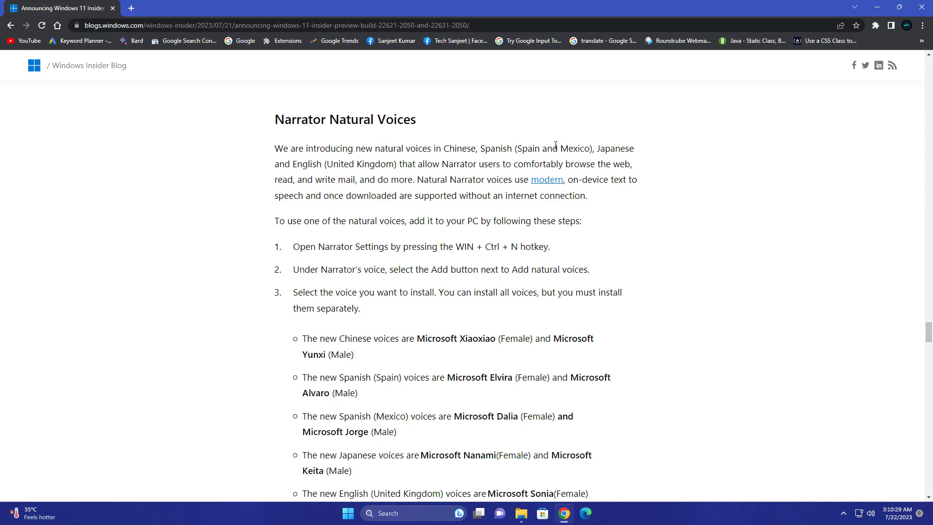
mouse_move(420, 180)
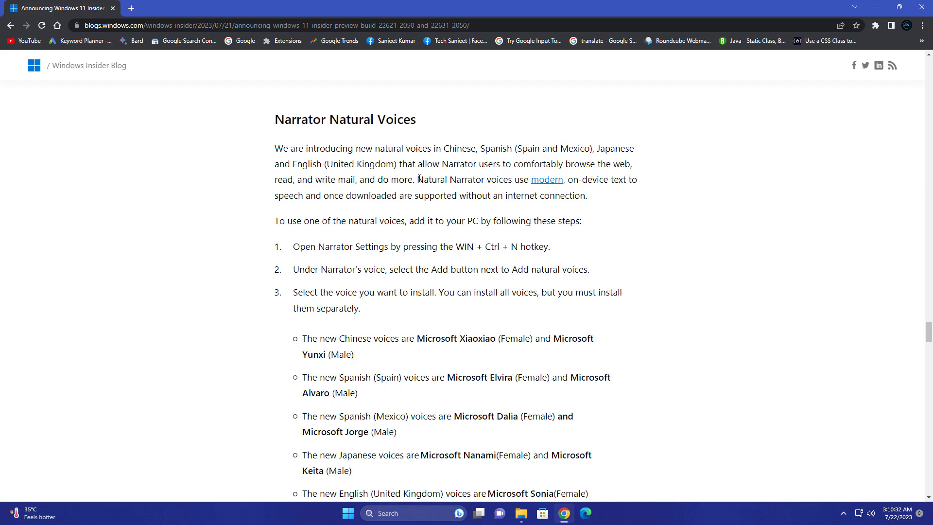
- Scroll the blog post past Narrator Natural Voices down to the Build 22631.2050 changes and improvements section
scroll(down, 3)
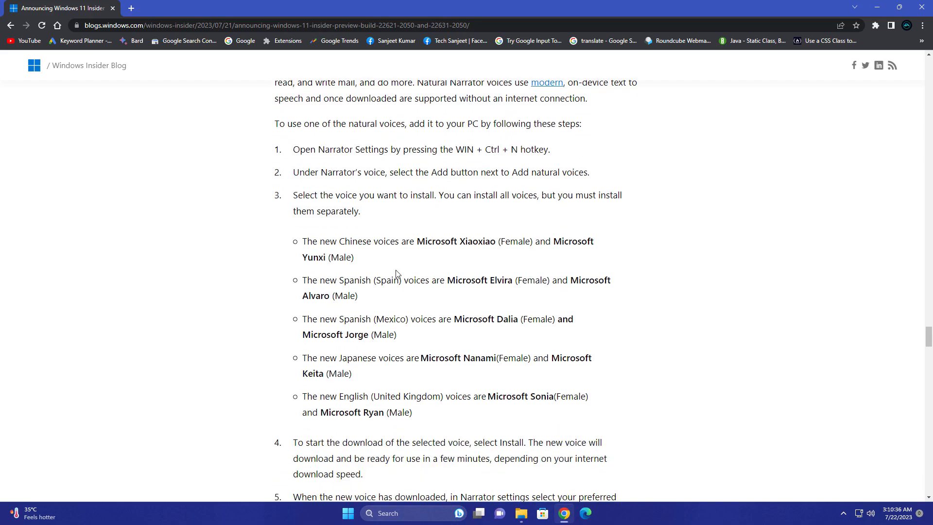
scroll(down, 3)
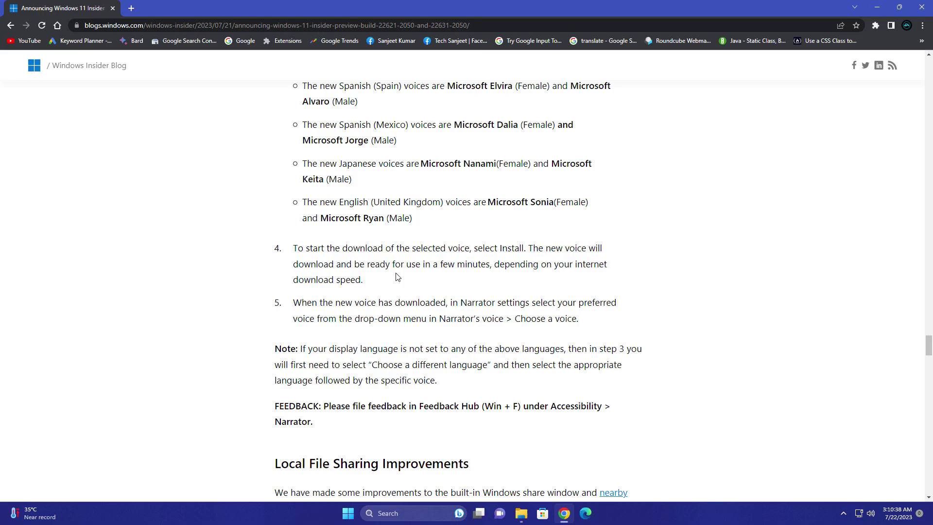
scroll(down, 3)
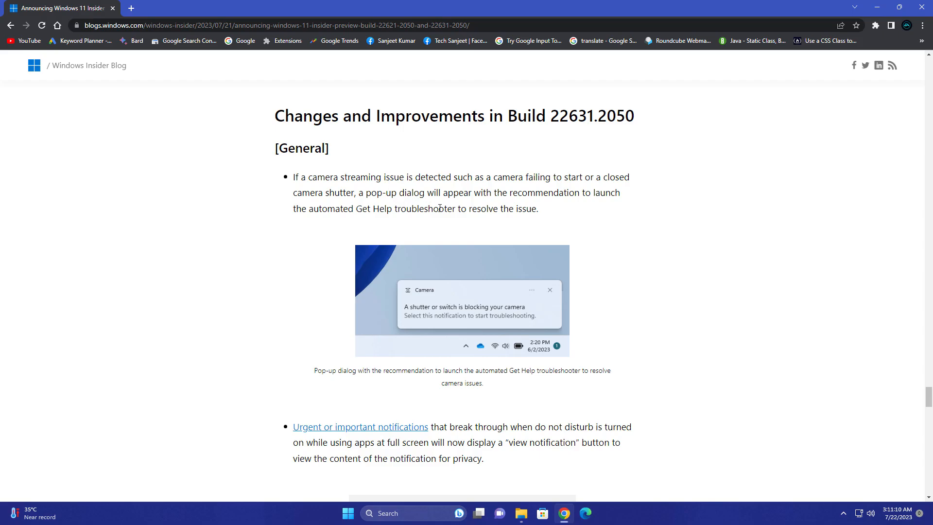
mouse_move(455, 315)
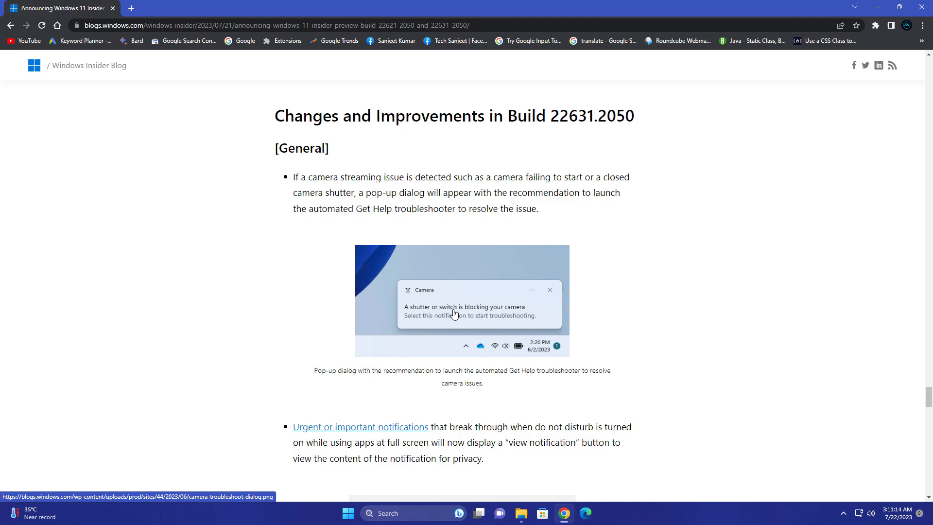
mouse_move(457, 321)
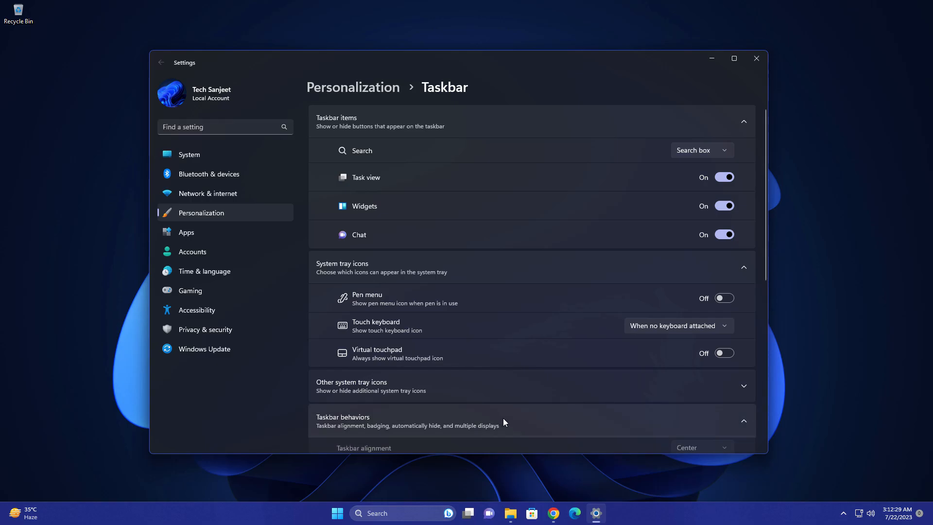
- Scroll down through the Taskbar behaviors checkboxes, including seconds in the system tray clock
scroll(down, 3)
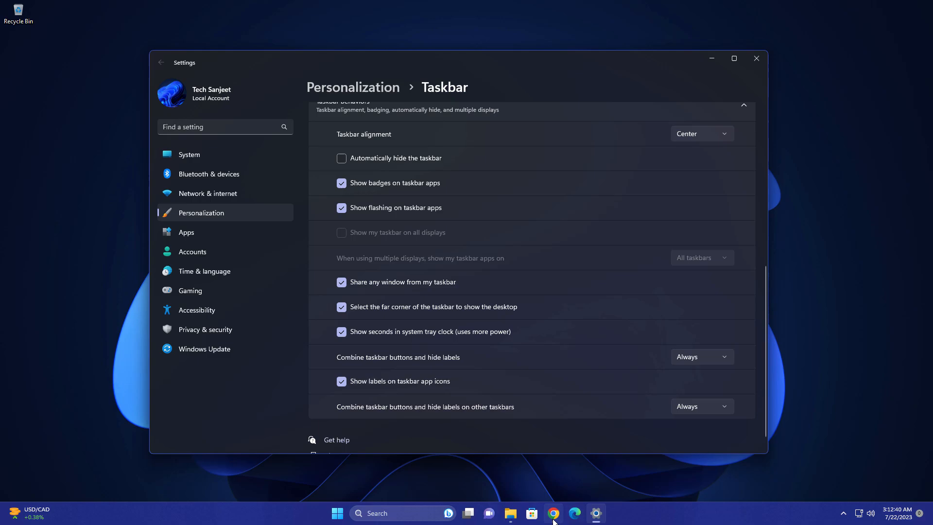
mouse_move(632, 501)
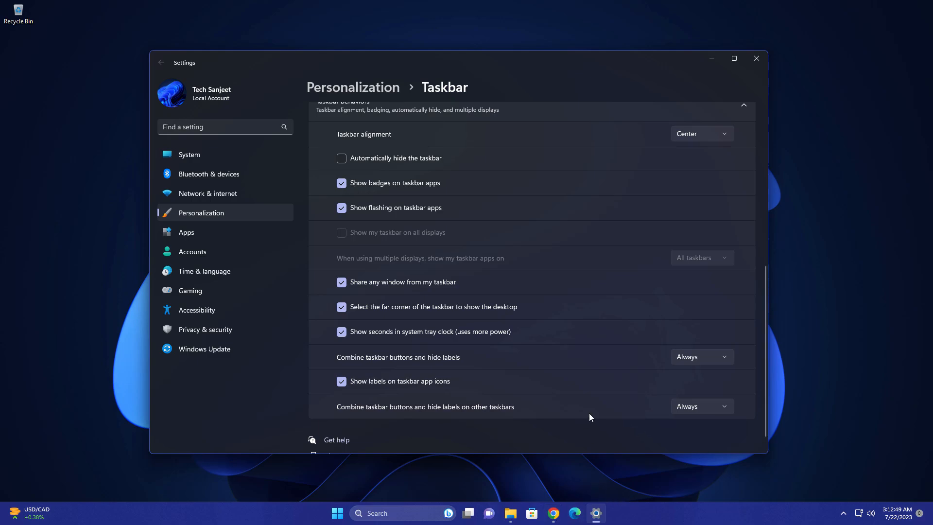
mouse_move(459, 389)
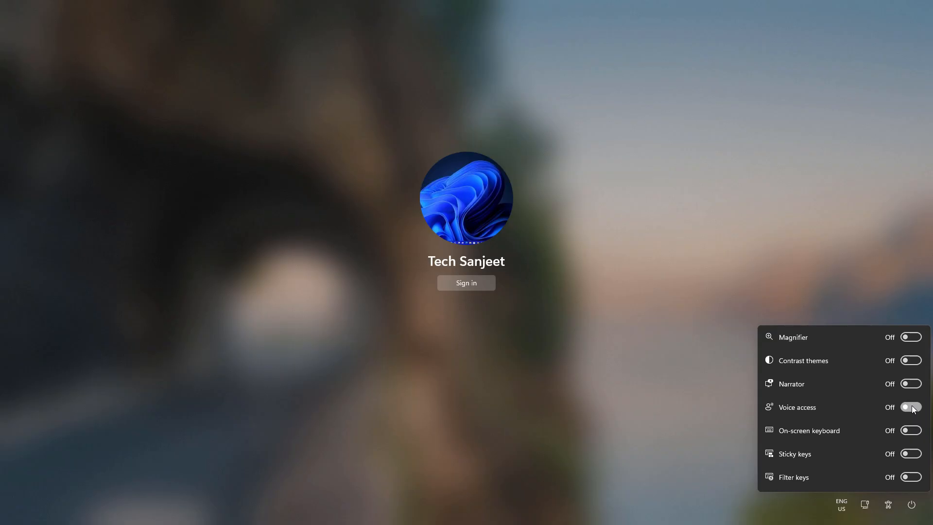
- Switch Voice access On from the sign-in Accessibility flyout and sign in to the desktop
click(912, 407)
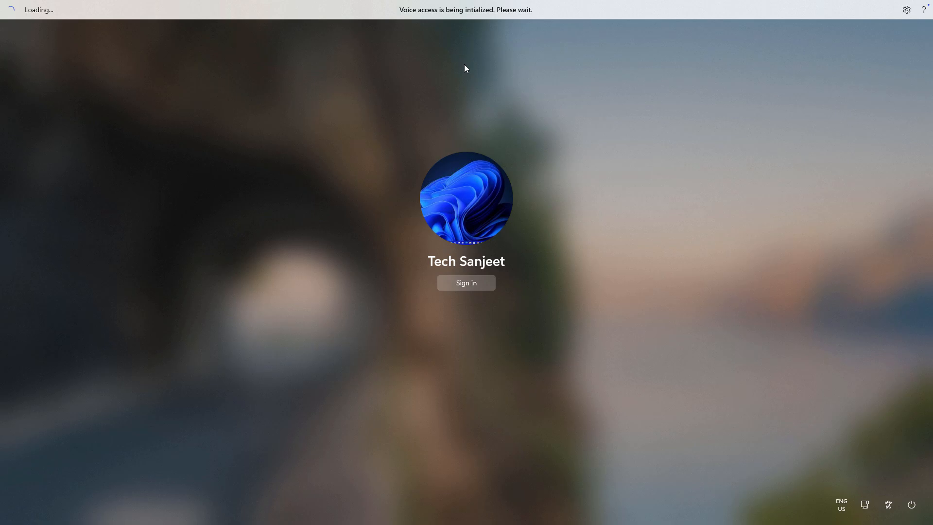
click(466, 283)
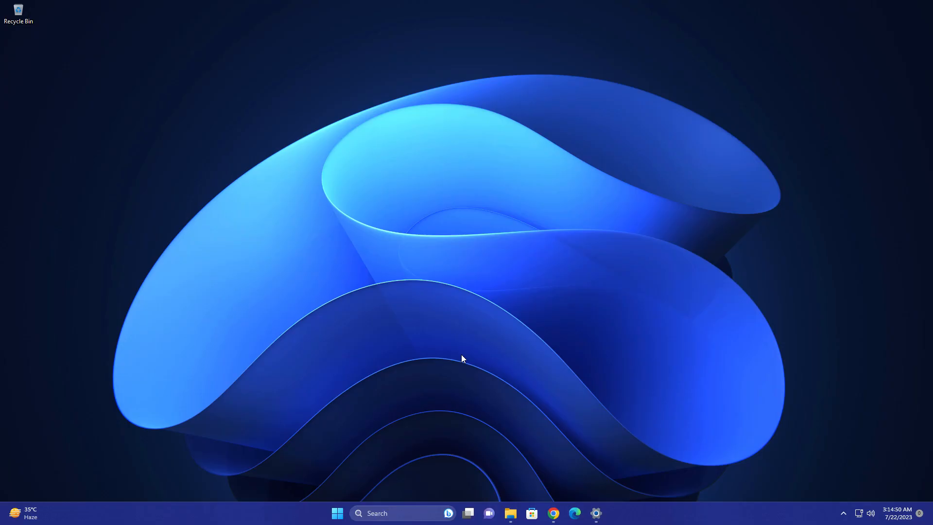